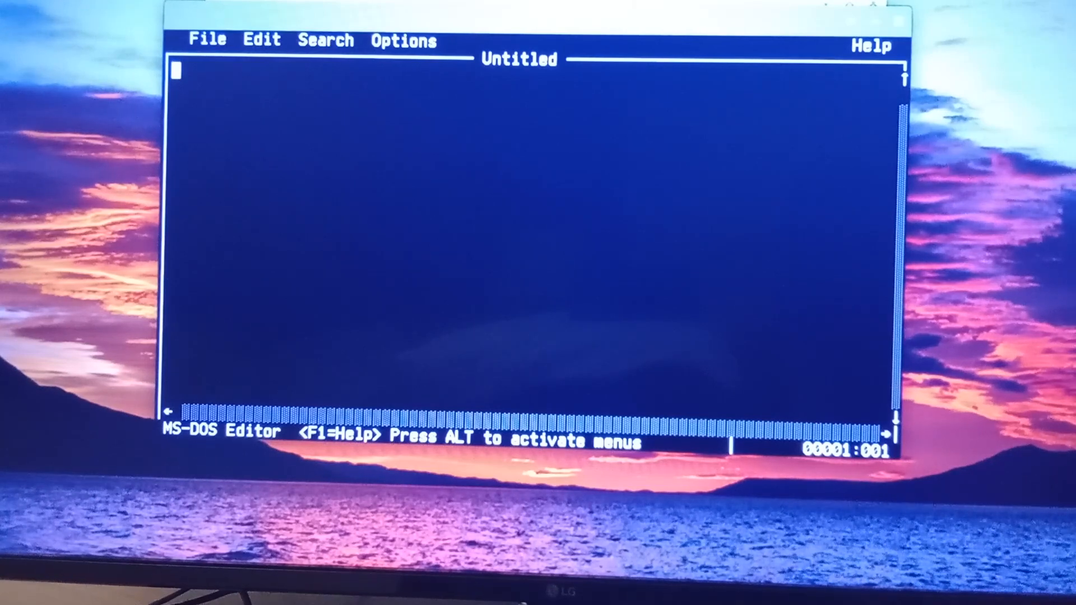
Choose File > Exit in MS-DOS Editor to reach the save-changes prompt
{"action": "key", "text": "alt"}
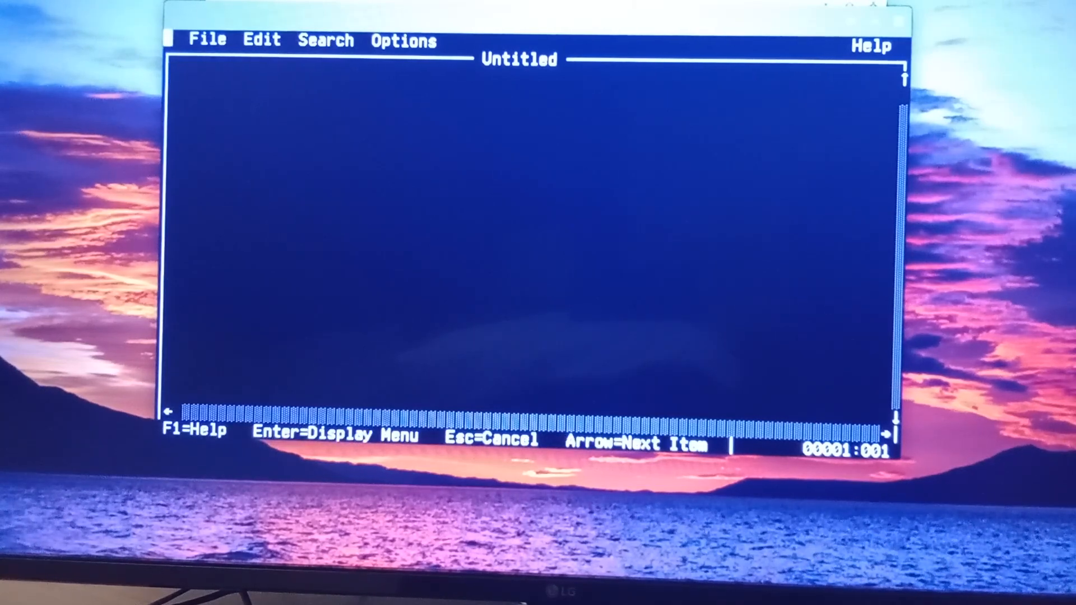
{"action": "left_click", "coordinate": [208, 41]}
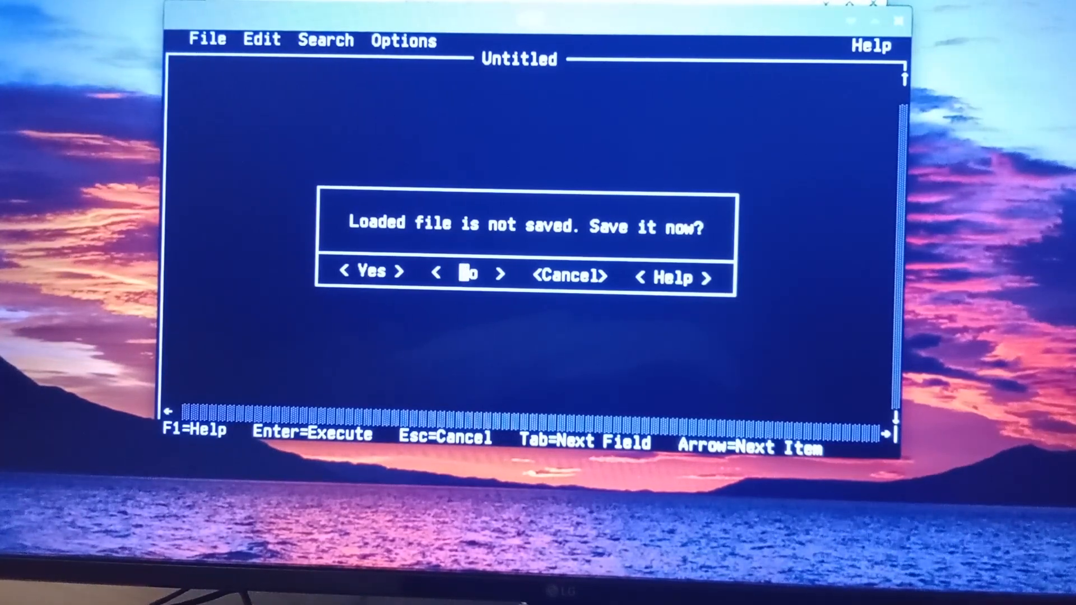
{"action": "left_click", "coordinate": [463, 274]}
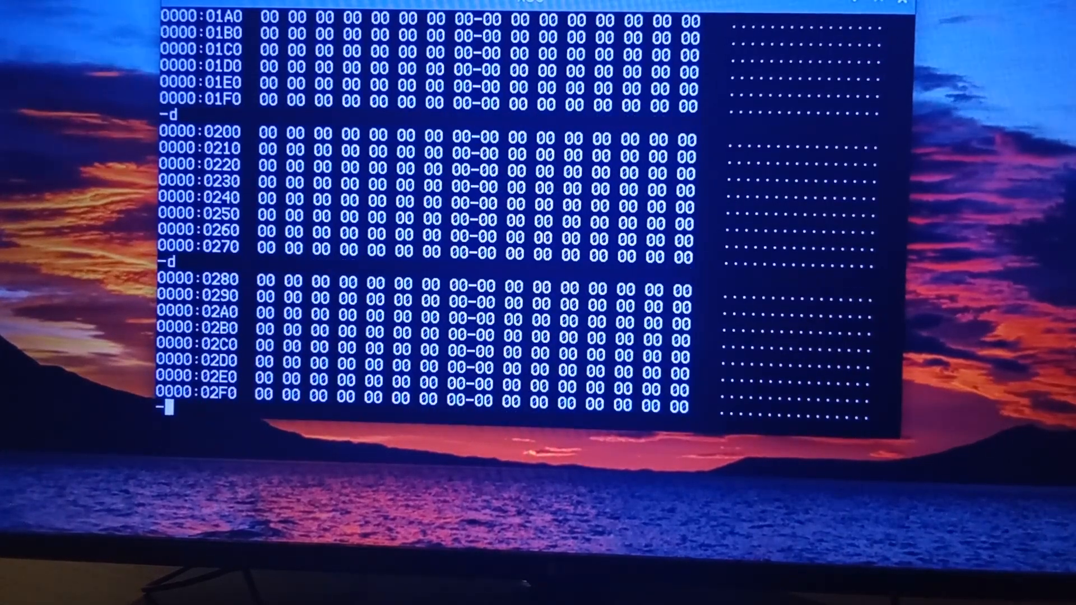
Dump the next 256 bytes with d, reaching all-zero address 0000:0300
{"action": "key", "text": "Enter"}
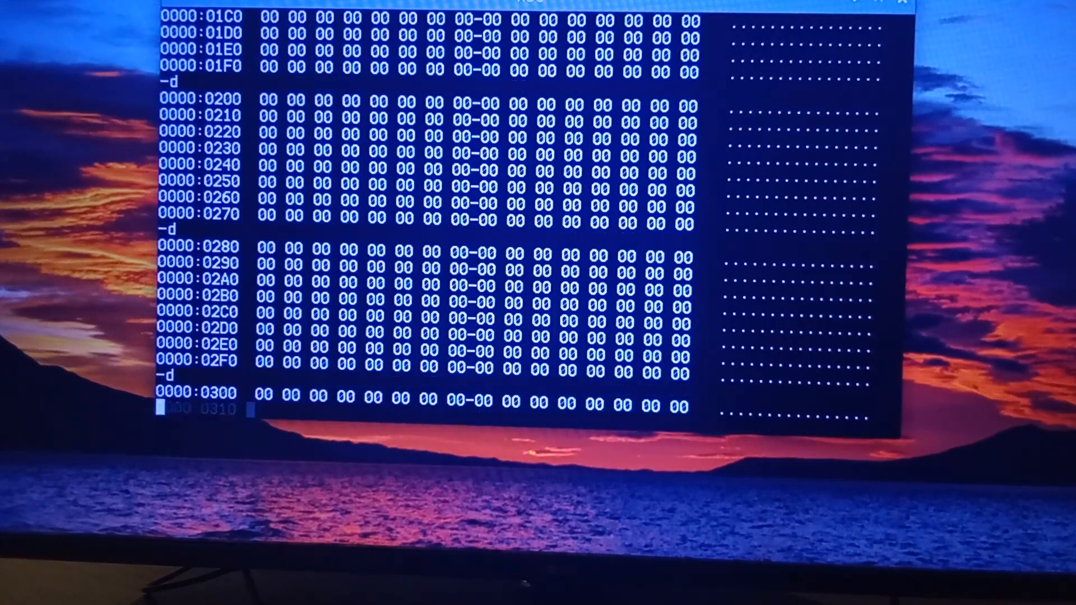